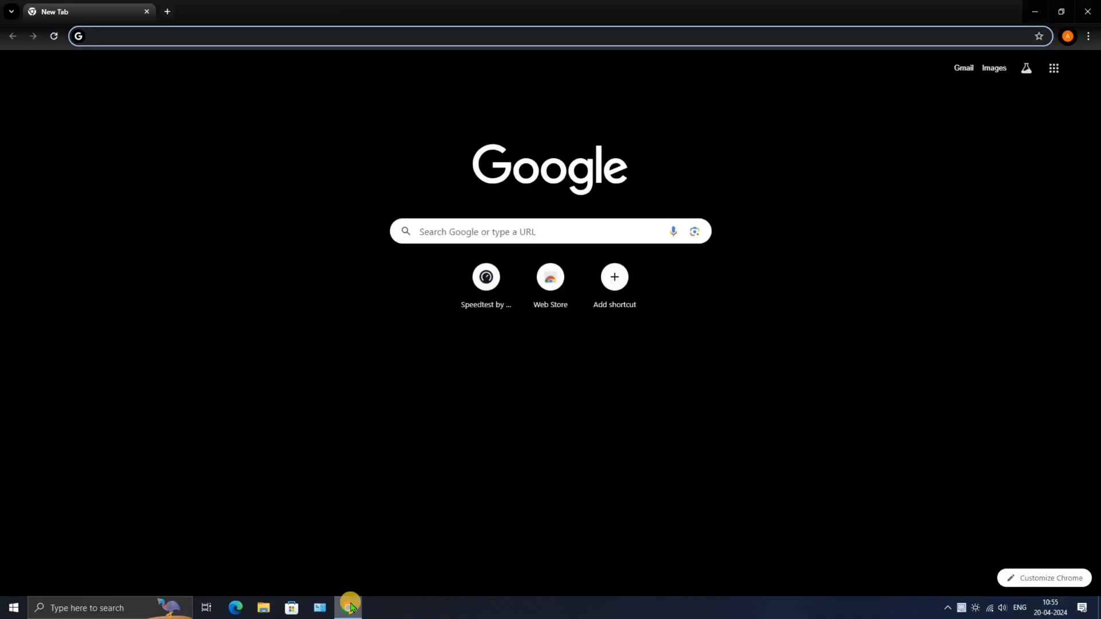
Find Chromebook Recovery Utility in the Chrome Web Store, add it, and launch it.
text(chrome web store)
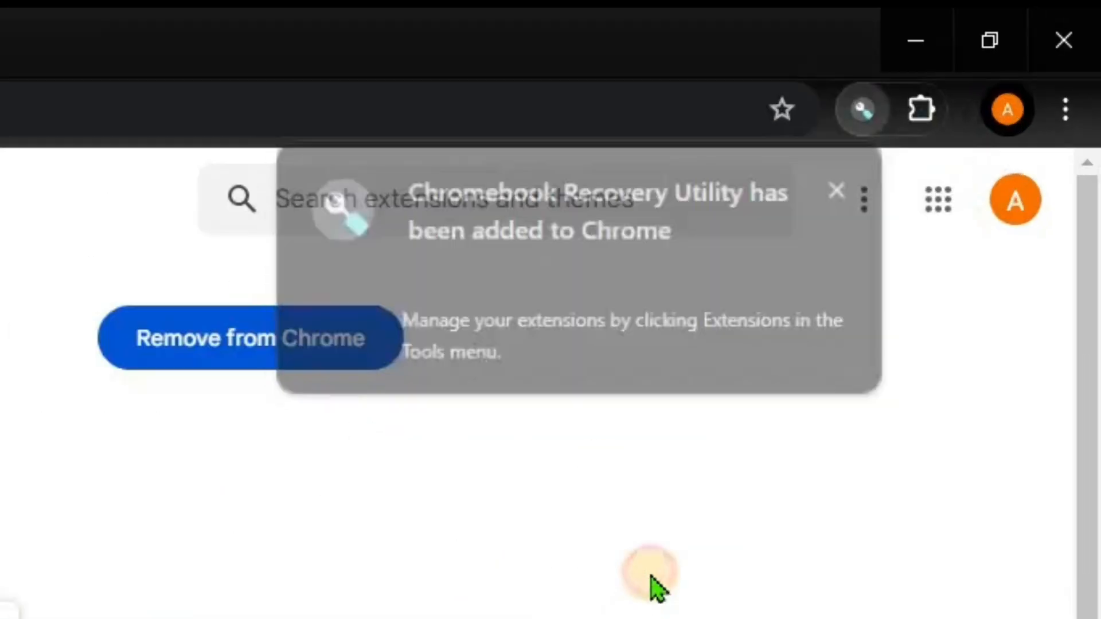
click(921, 109)
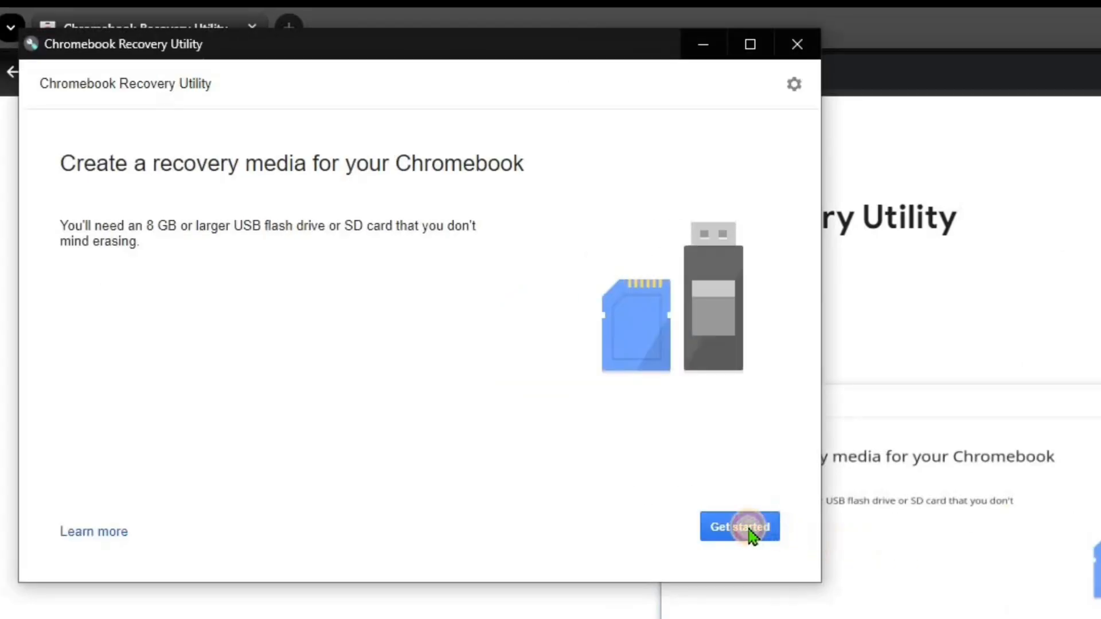
Select manufacturer 'Google ChromeOS Flex' and product 'ChromeOS Flex', then continue to media selection.
click(740, 527)
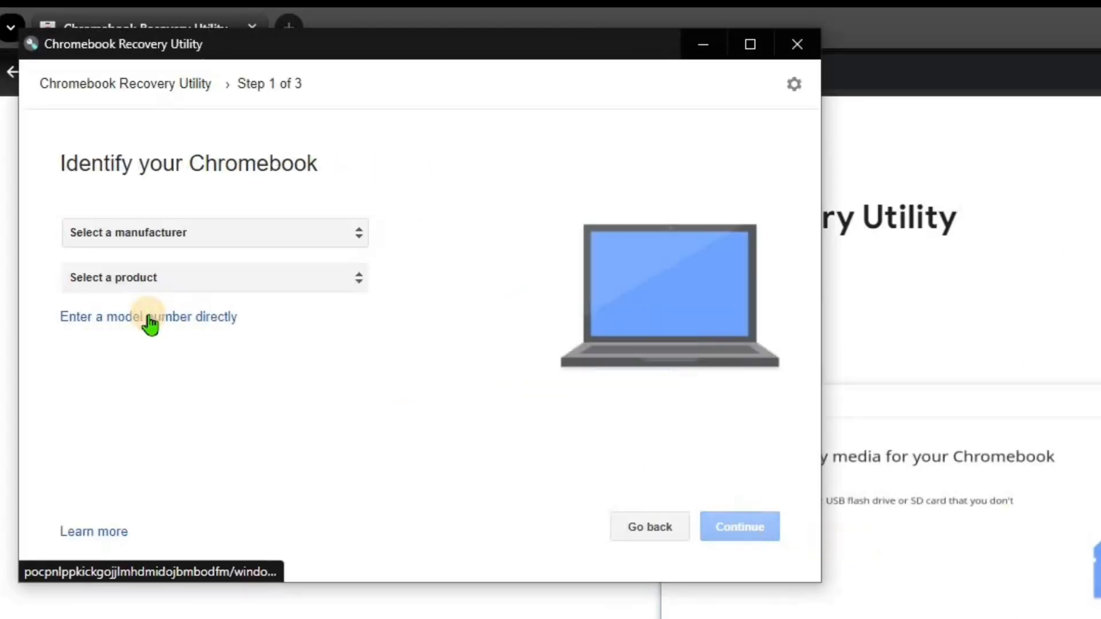
click(214, 232)
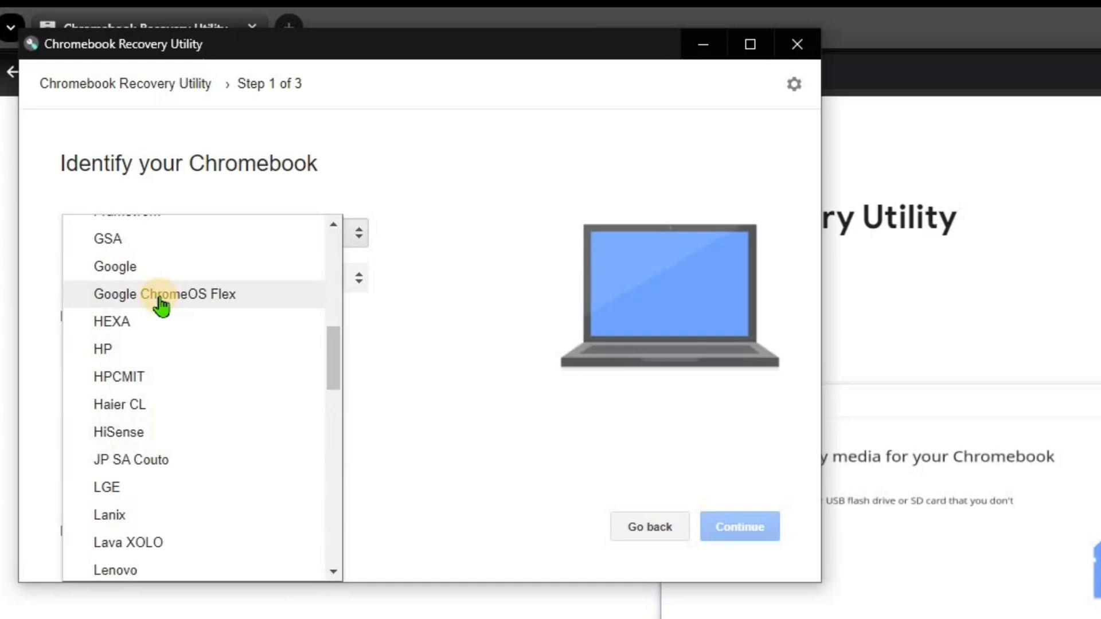
click(163, 295)
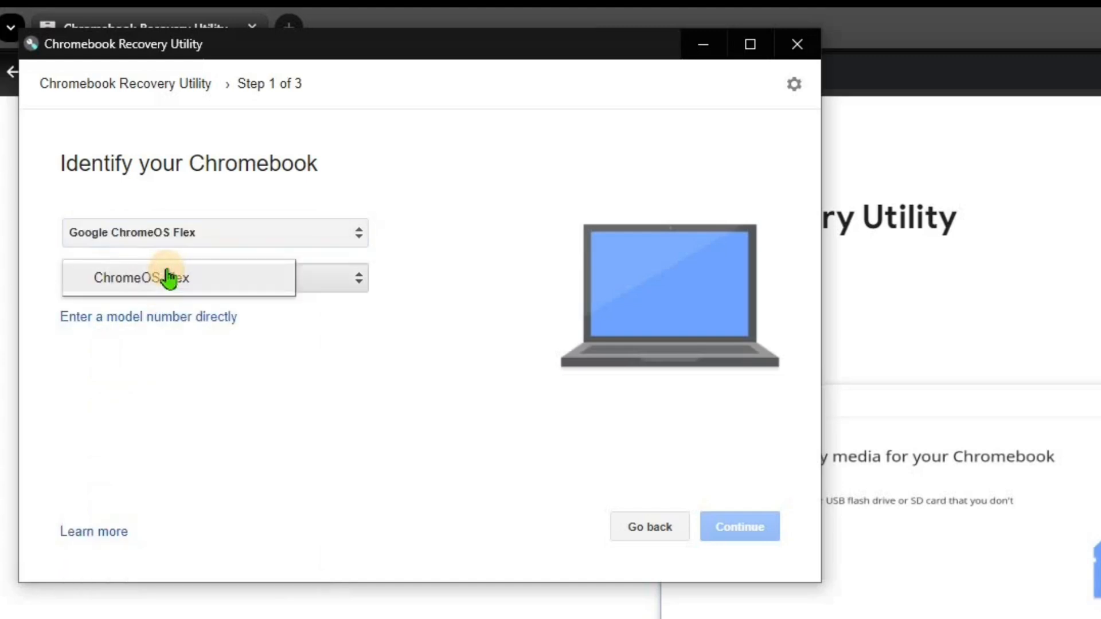
click(738, 527)
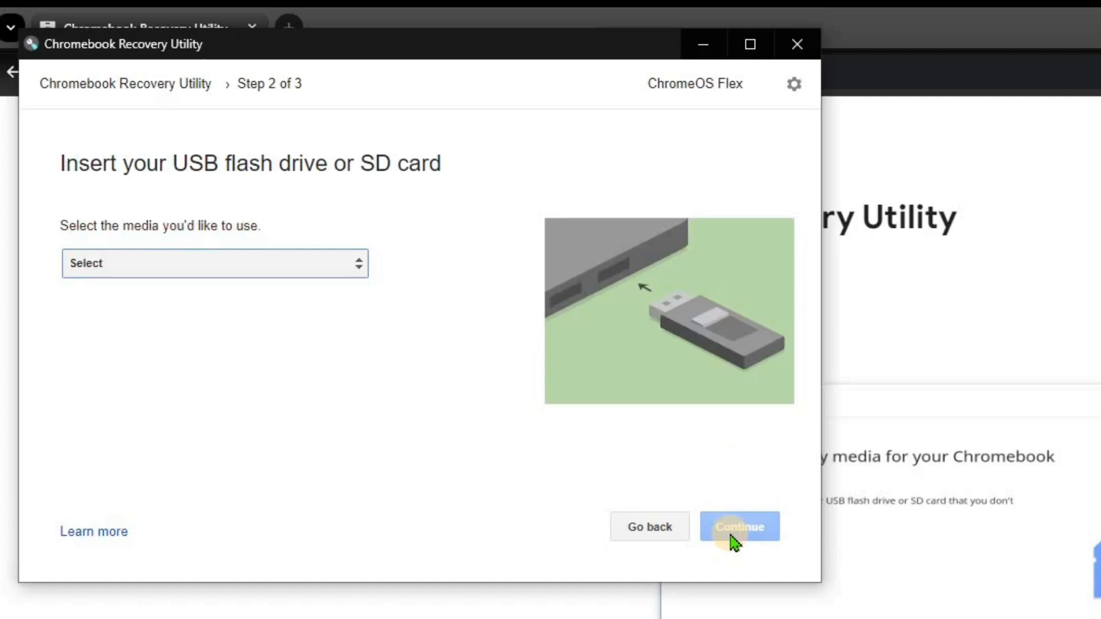
Write the recovery image to 'USB SanDisk 3.2Gen1 - 28.6 GB' and finish with Done.
click(214, 263)
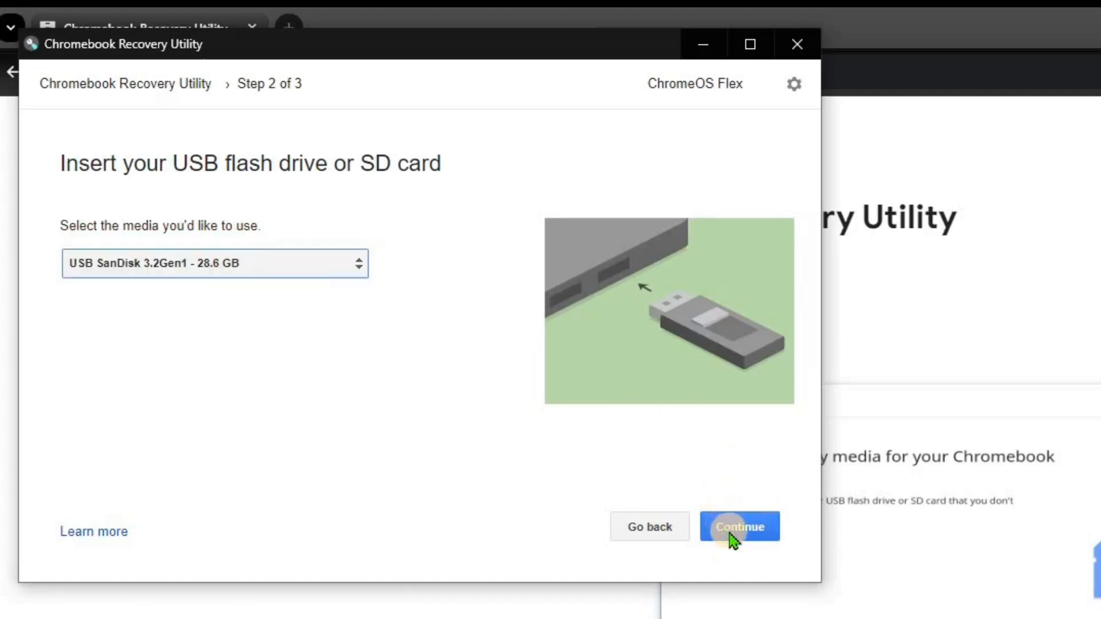
click(739, 527)
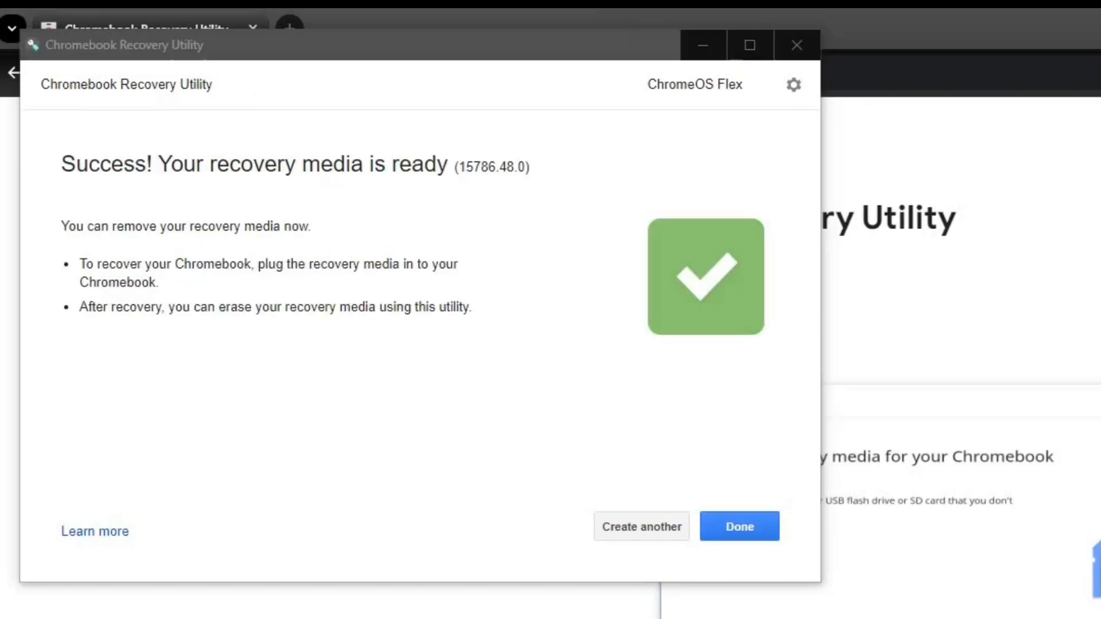
click(740, 527)
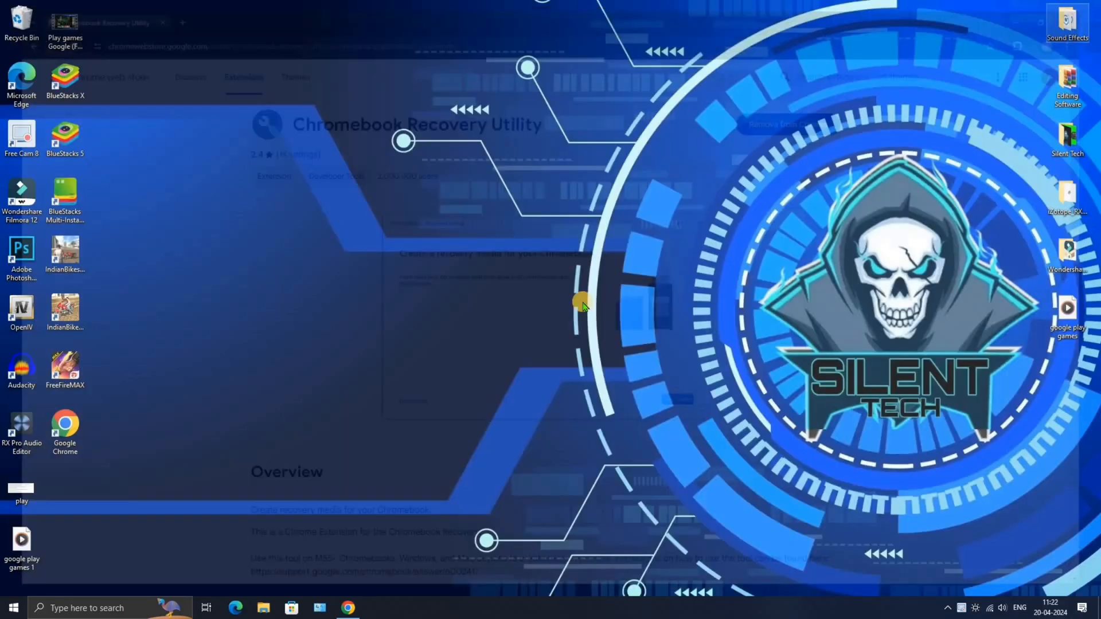
Boot from USB, choose Install ChromeOS Flex, and confirm erasing the hard drive.
click(22, 608)
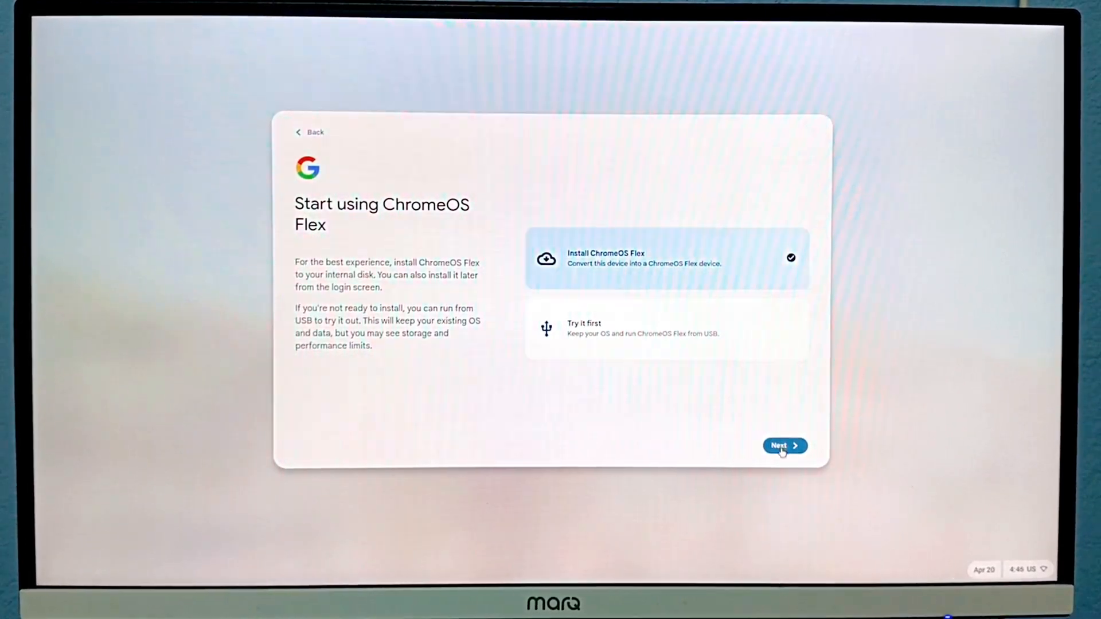
click(785, 446)
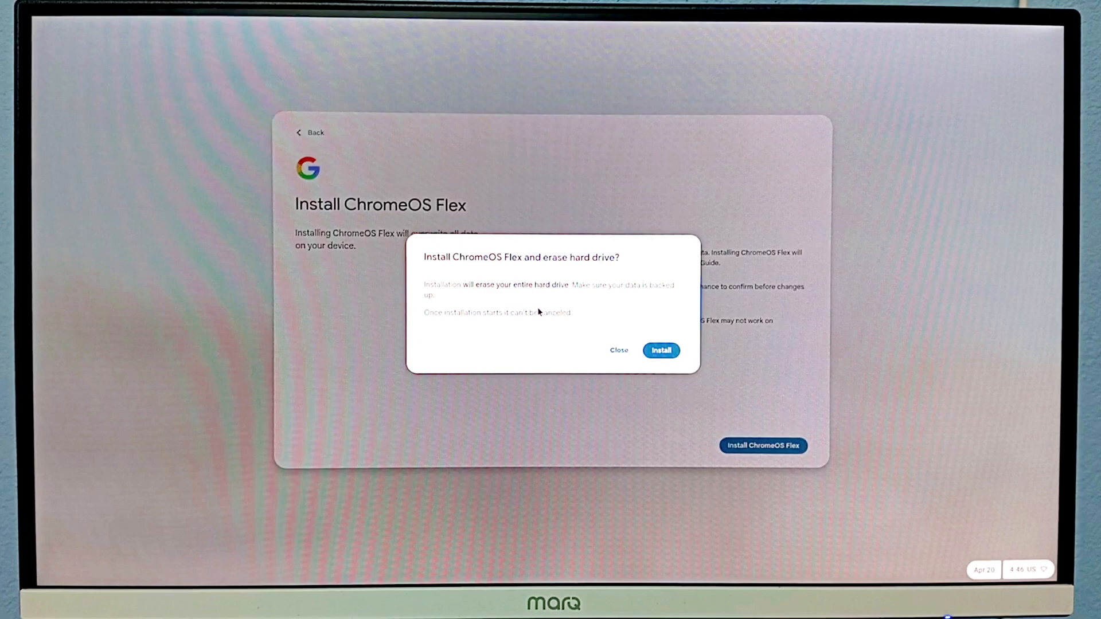
click(661, 351)
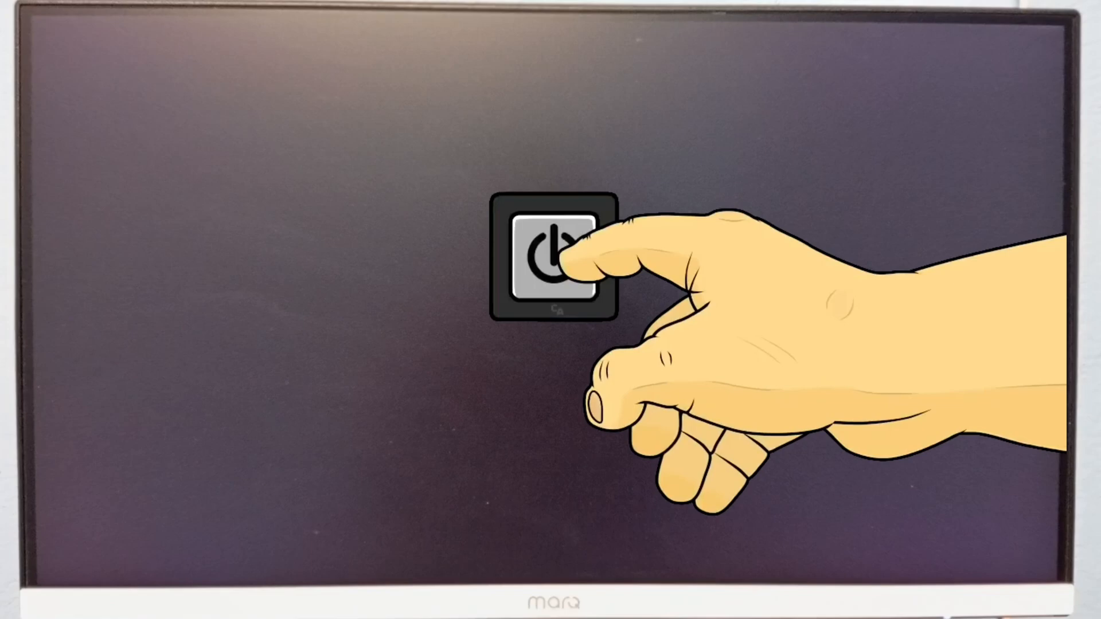
Set up for personal use, accept hardware data collection, keep display size and Auto theme.
click(547, 258)
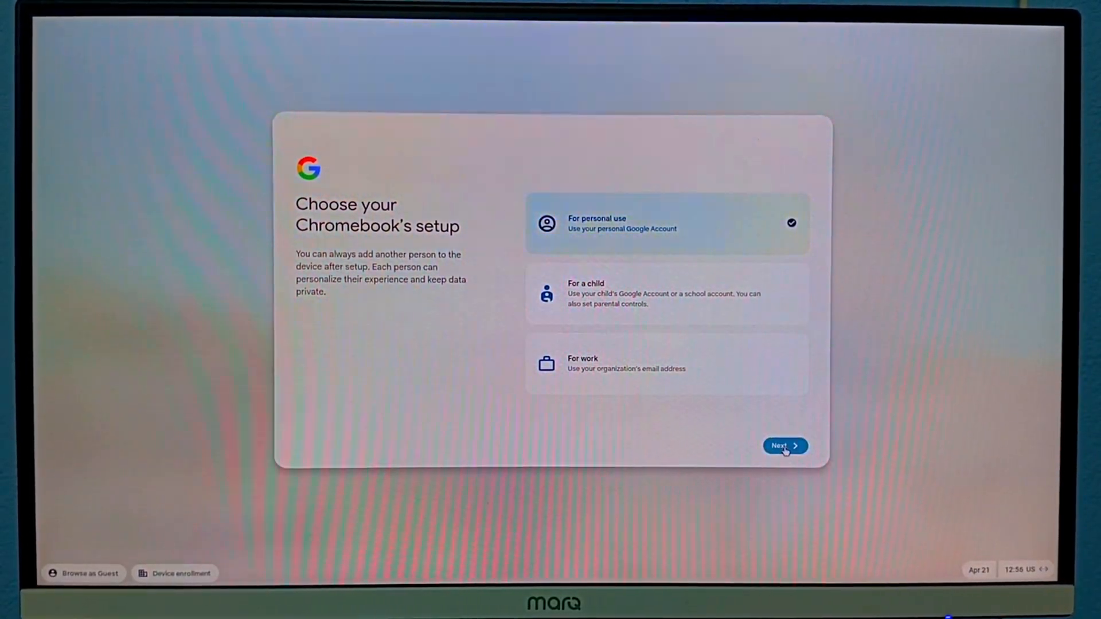
click(783, 446)
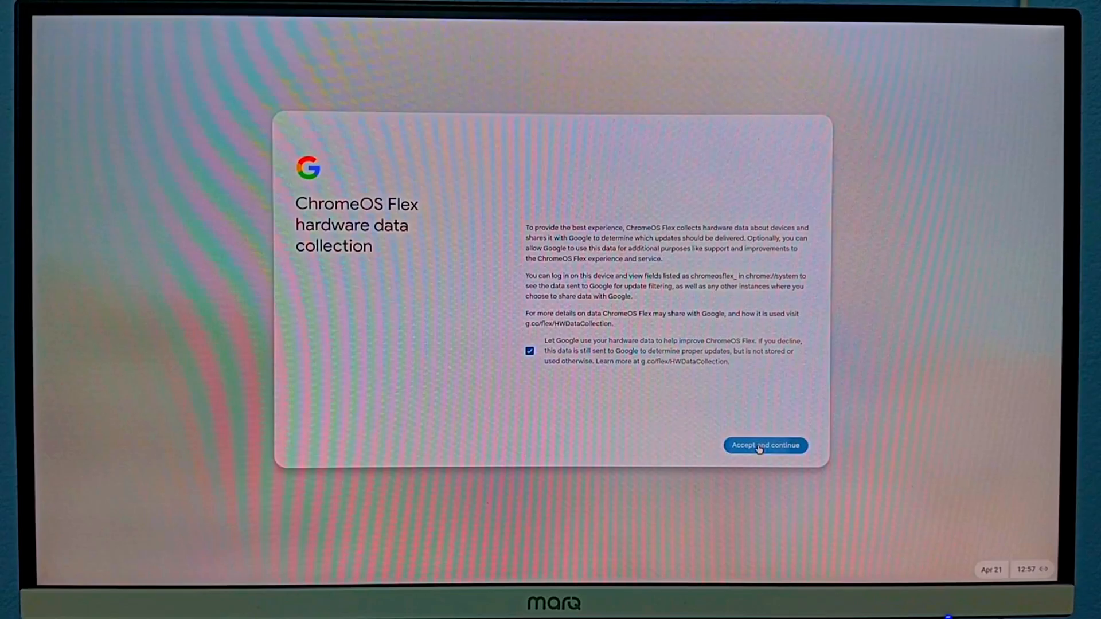
click(766, 446)
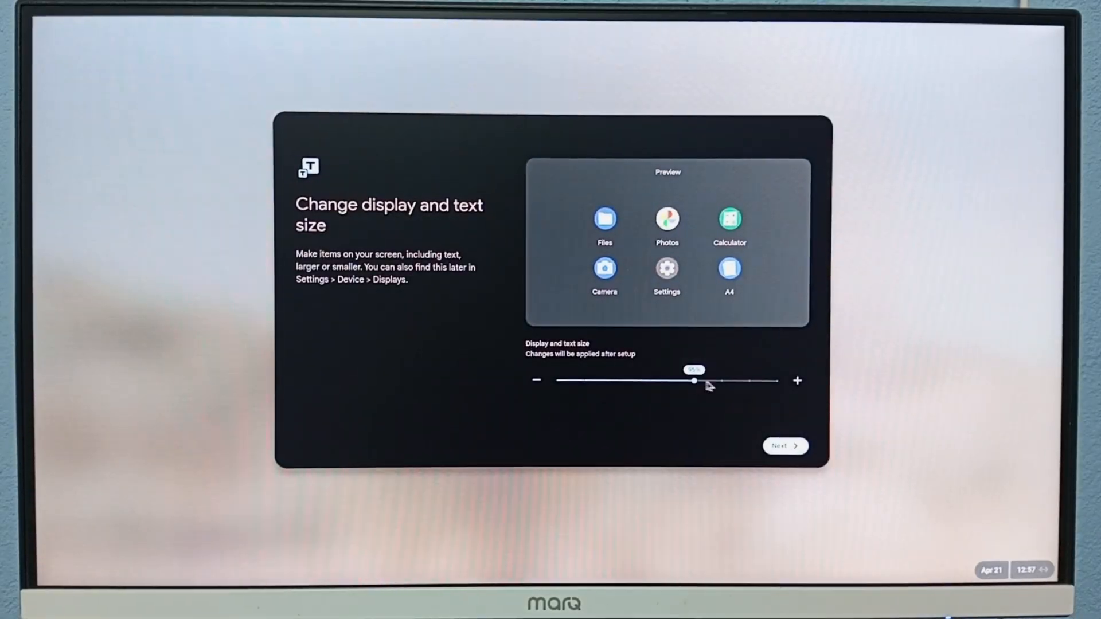
click(784, 446)
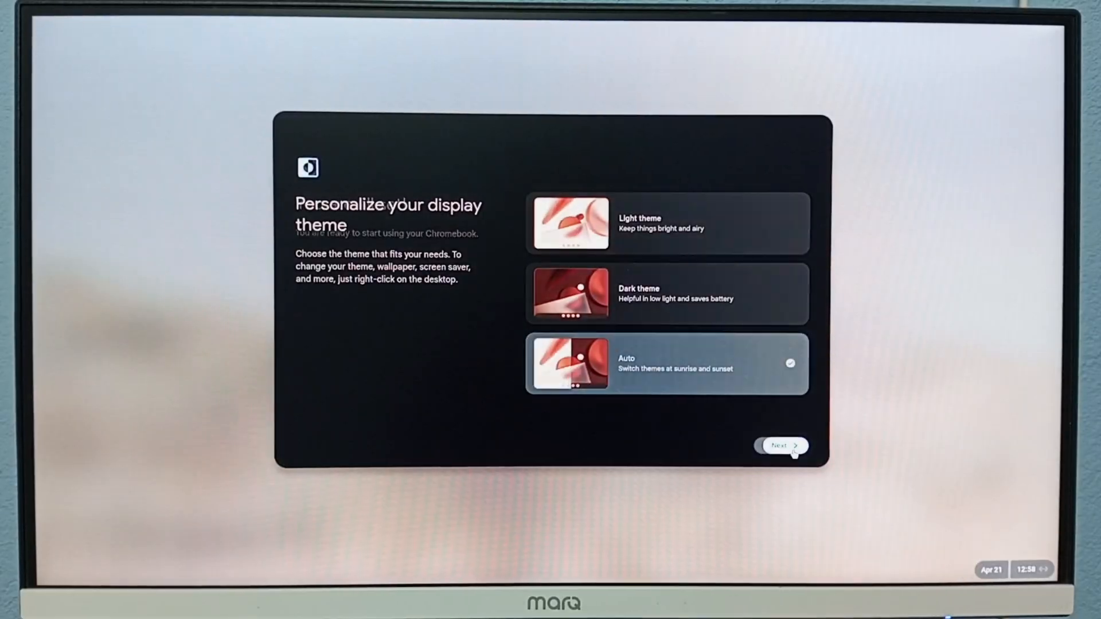
click(782, 444)
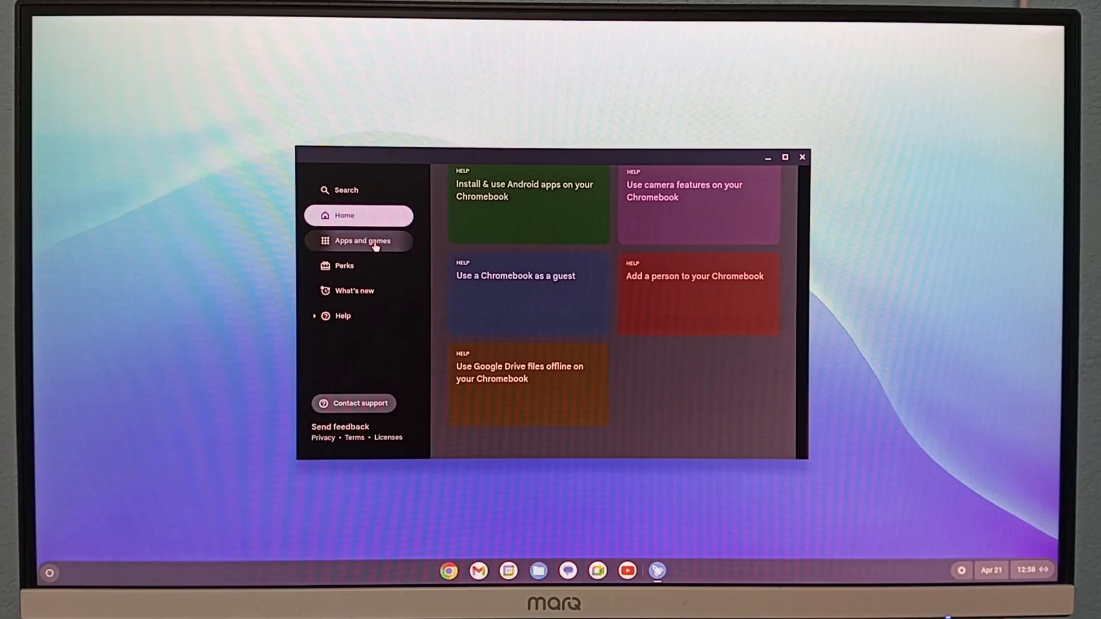
Open ChromeOS Settings and navigate to Advanced > Developers.
click(801, 157)
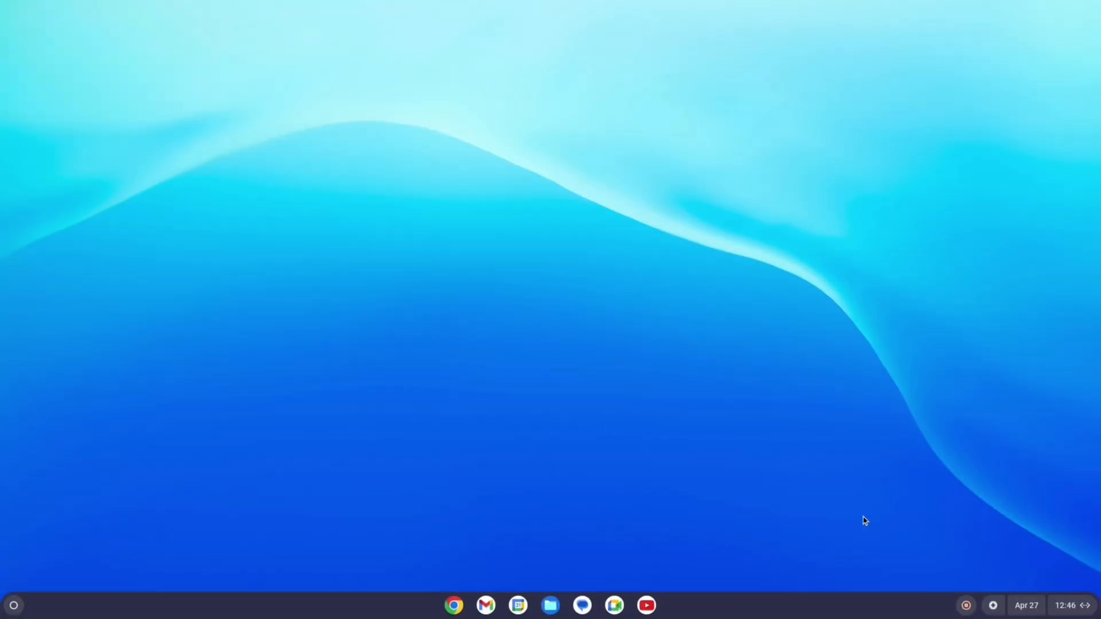
click(647, 605)
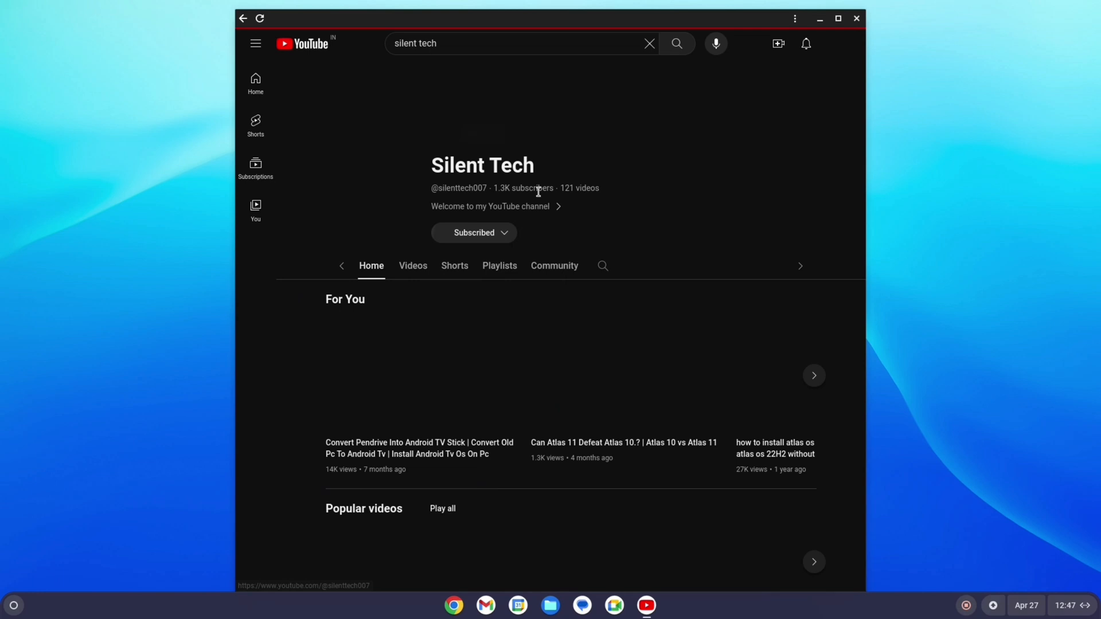
click(14, 605)
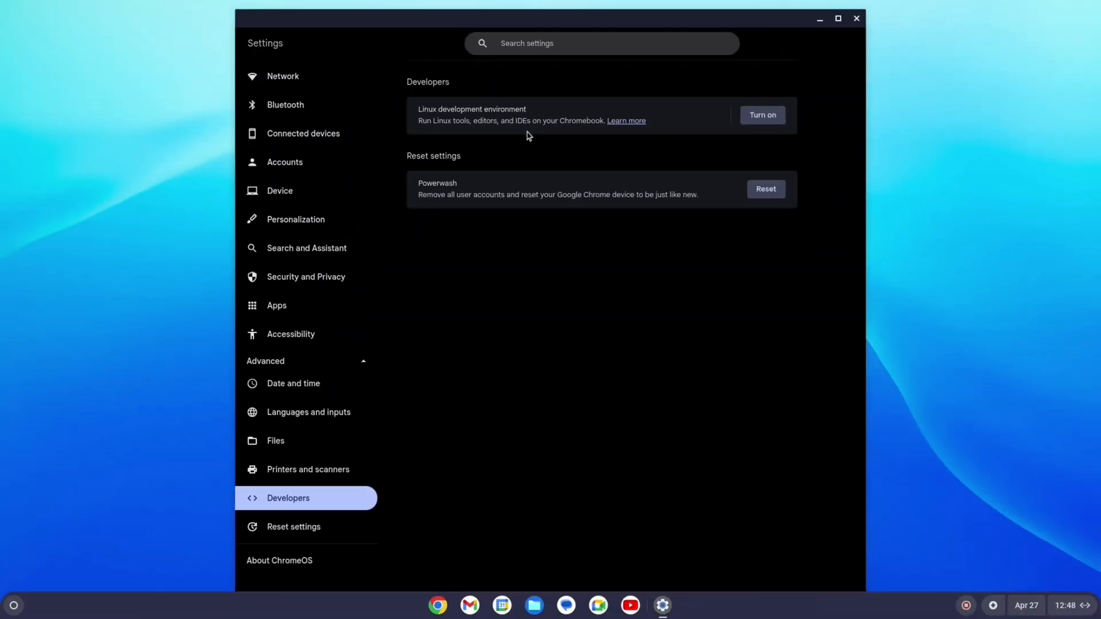
Turn on Linux development environment and advance past the intro to username and 10 GB disk options.
click(762, 115)
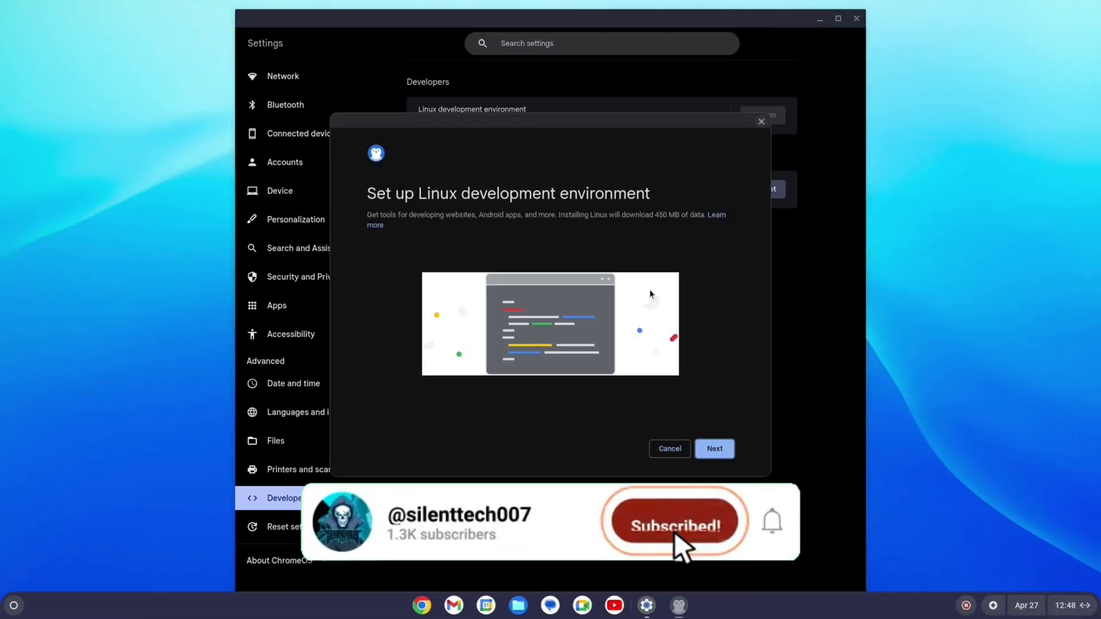
click(715, 448)
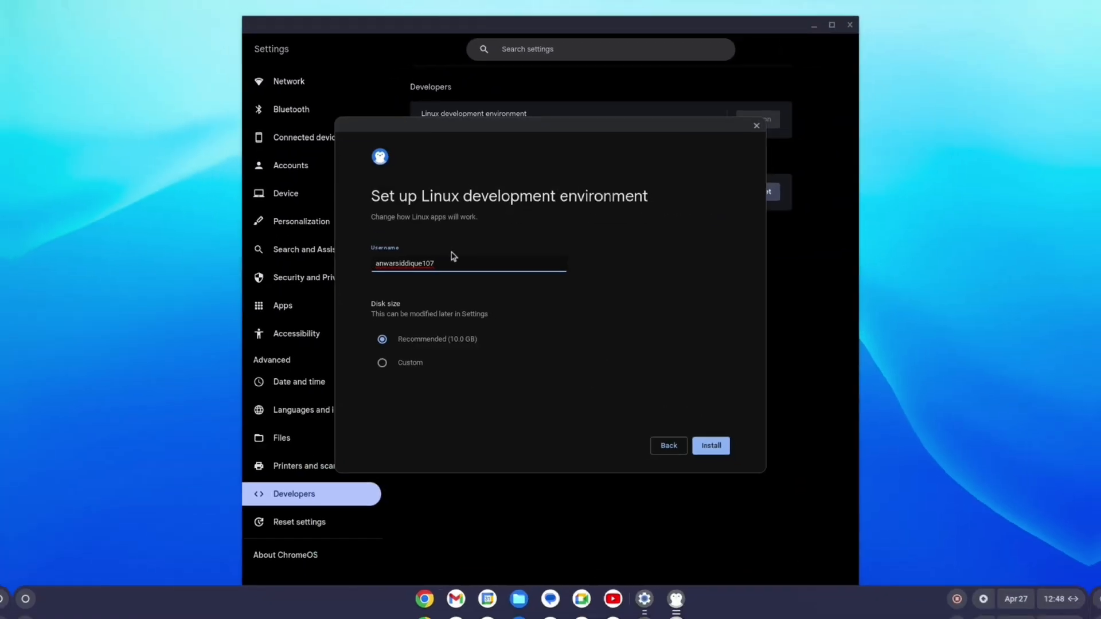